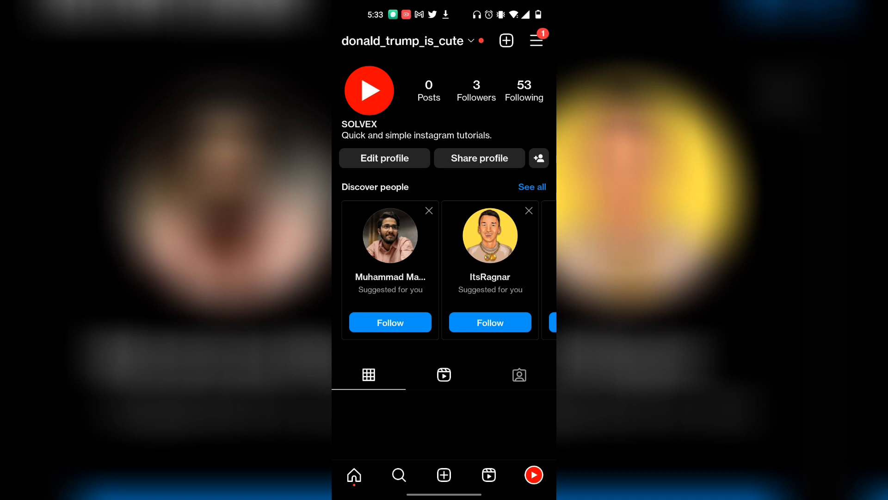
Step: Reach the Privacy settings from the profile menu via Settings, account still public
click(536, 40)
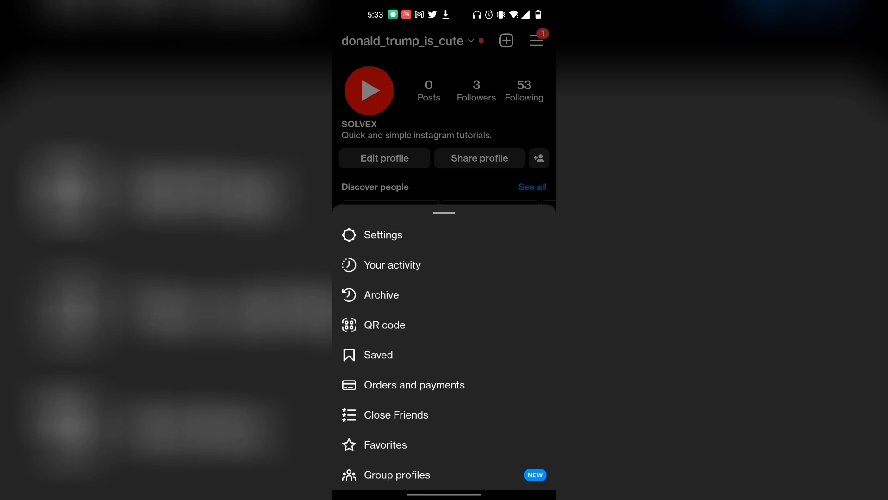
click(385, 234)
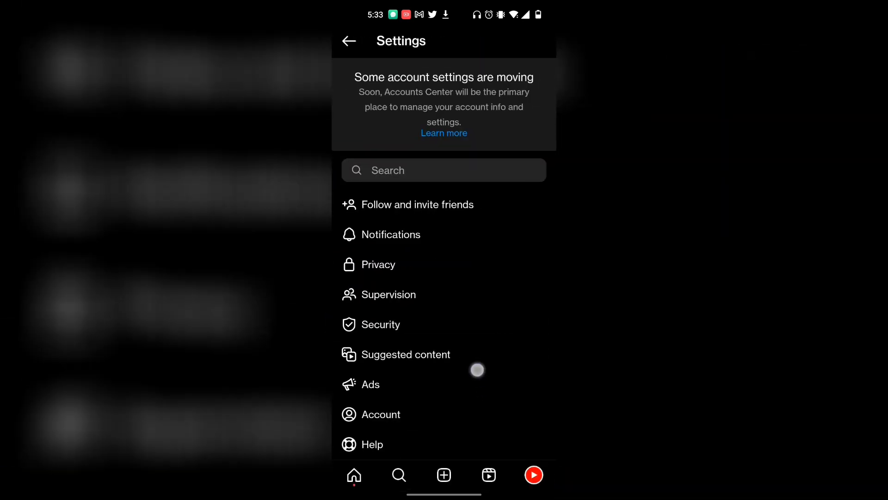
click(378, 263)
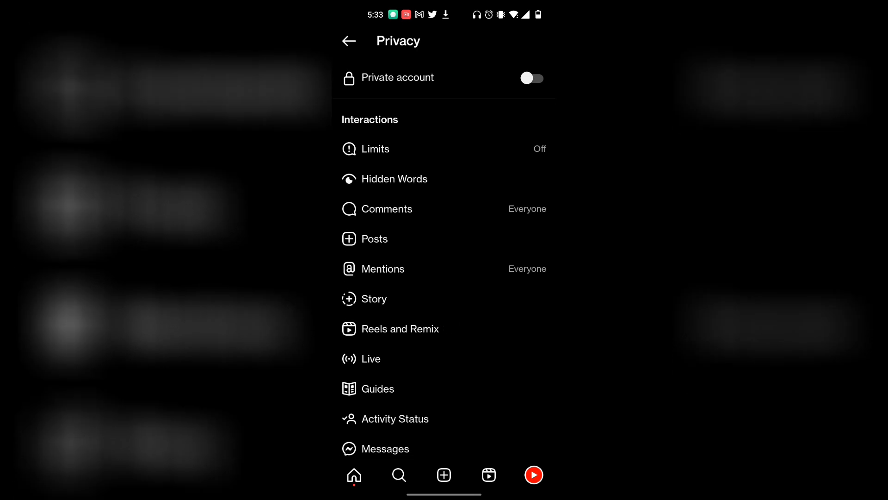
Step: Hide the story from all four listed followers under Story privacy, then go back to Home
click(375, 299)
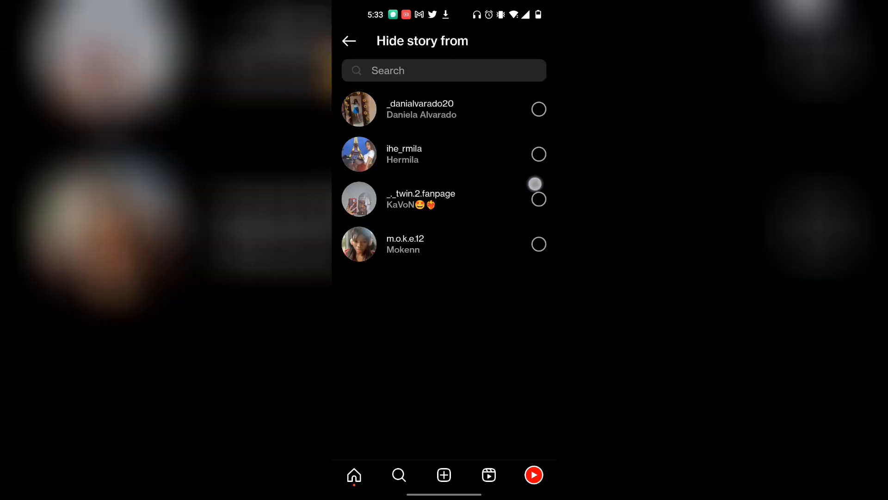
click(539, 109)
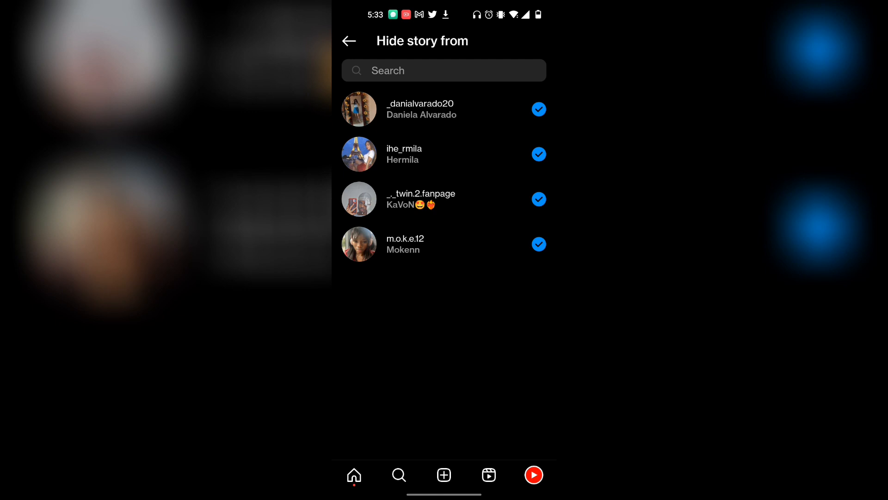
click(349, 41)
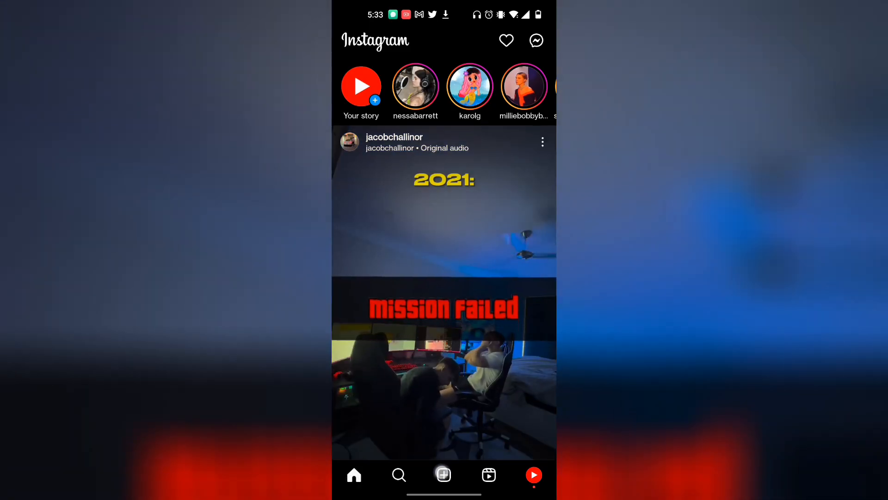
Step: Share the beach photo of three people from the gallery to Your Story
click(443, 474)
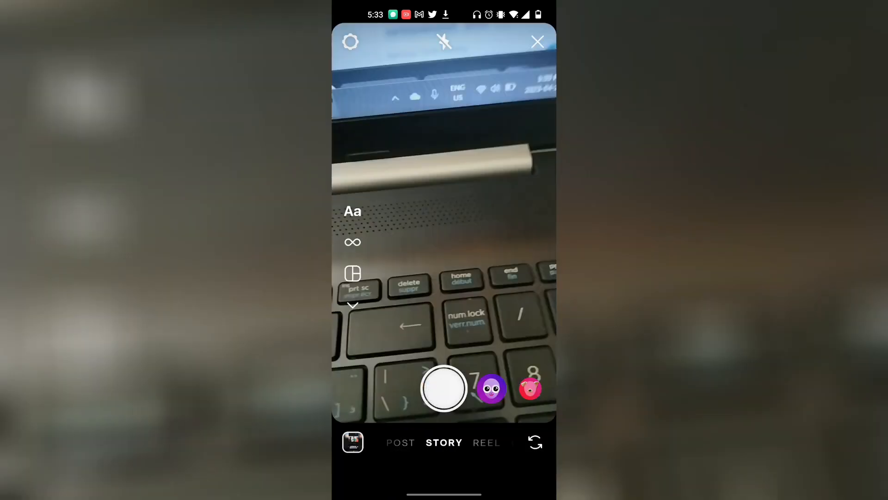
click(443, 387)
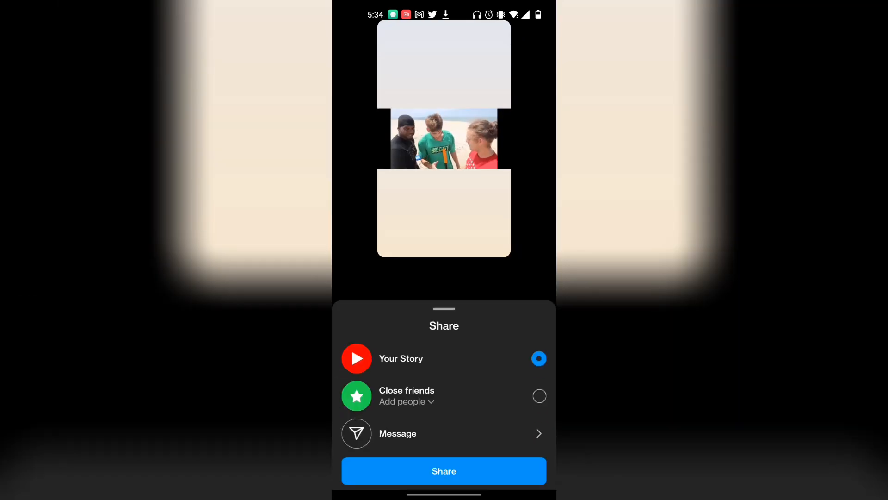
click(444, 471)
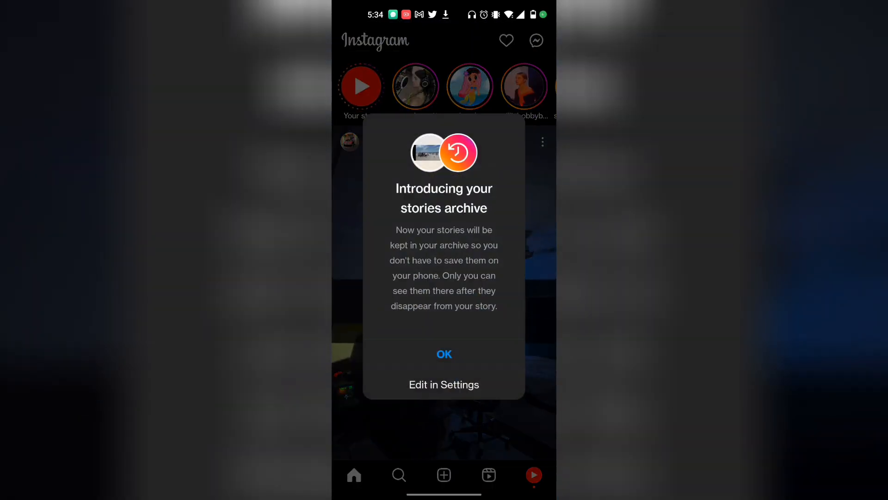
Step: Dismiss the archive notice and begin a new Story Highlight from the beach story
click(443, 354)
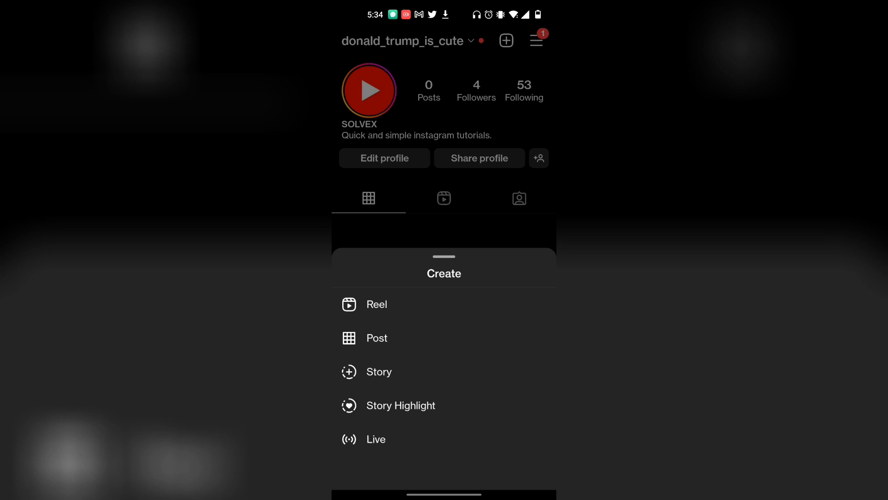
click(401, 405)
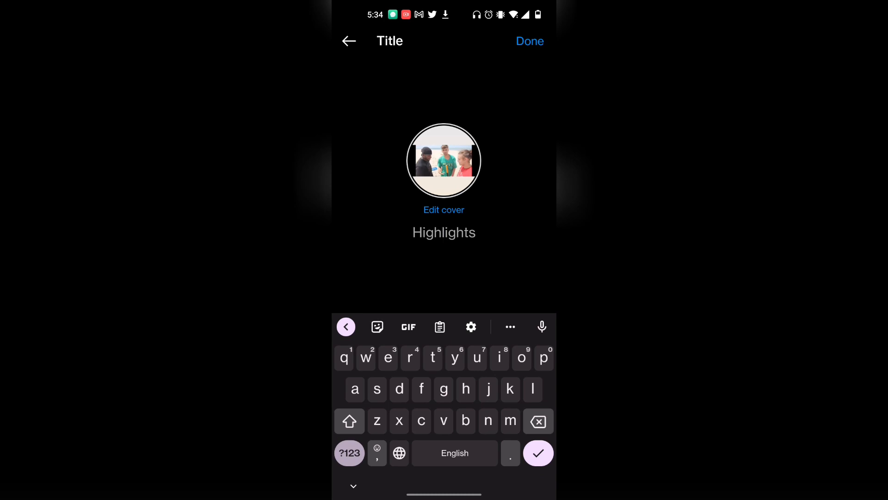